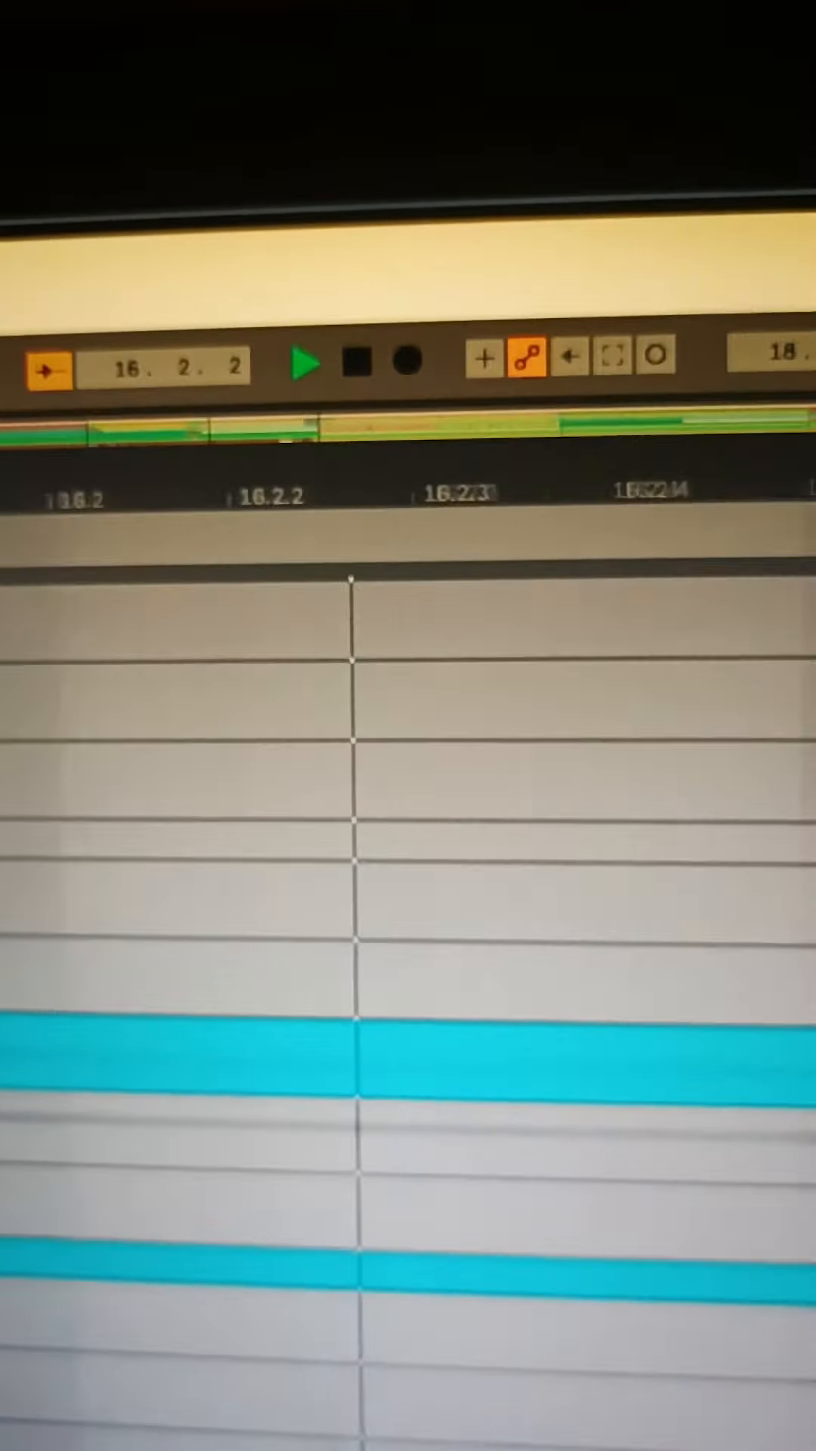
pyautogui.scroll(-3)
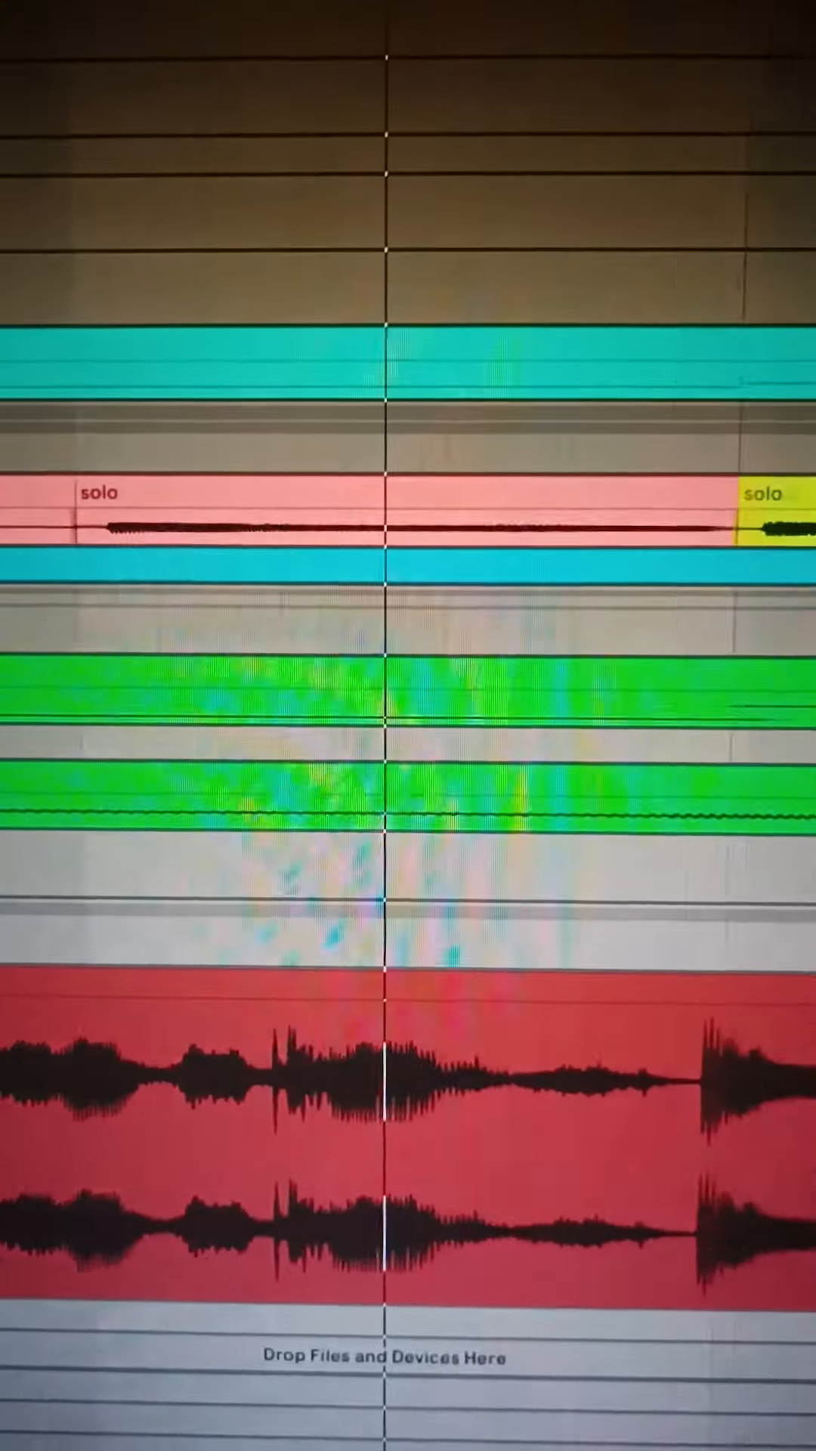
pyautogui.scroll(-3)
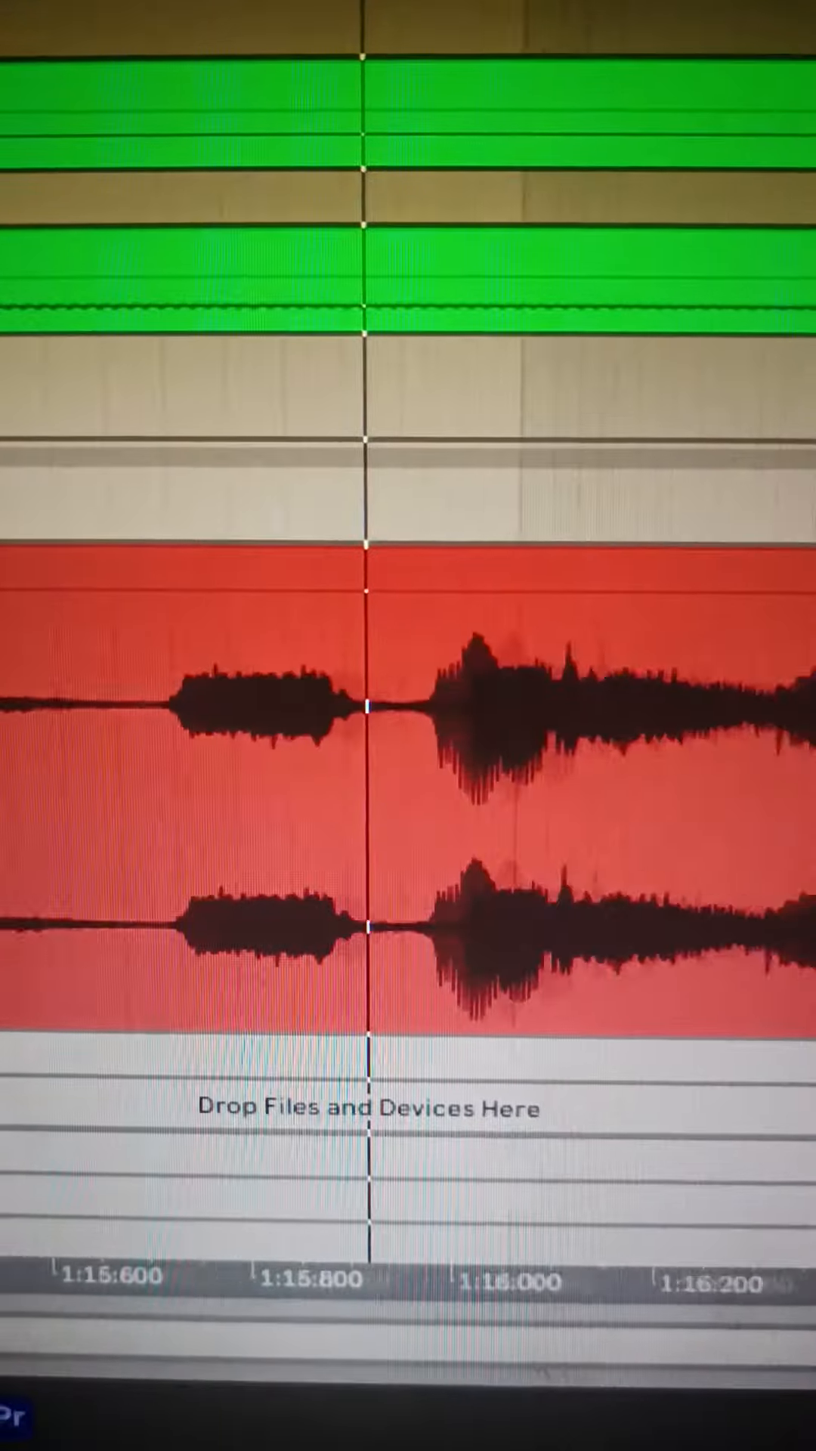